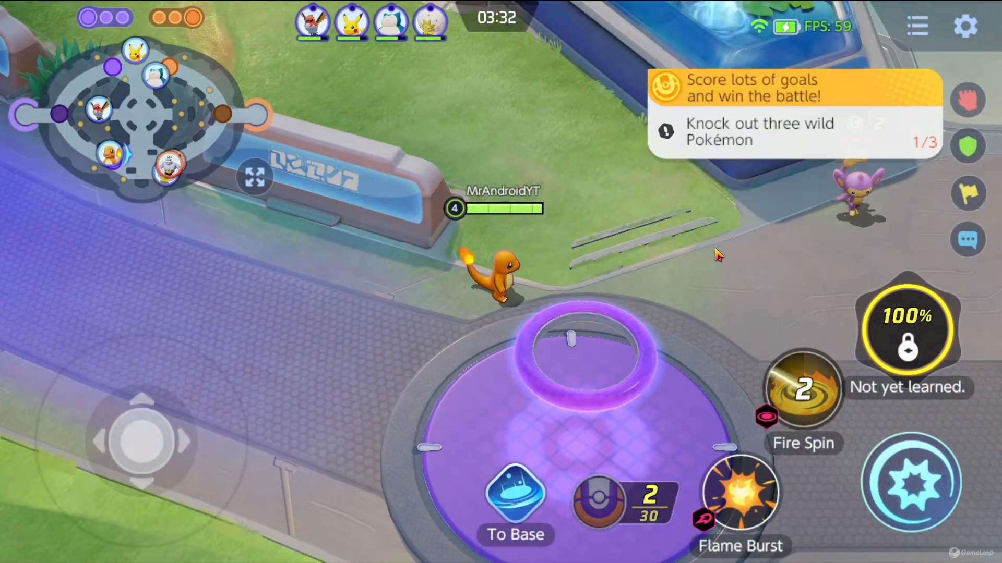
Step: Play the Pokémon UNITE match in GameLoop, then move to a new Edge tab
left_click(740, 493)
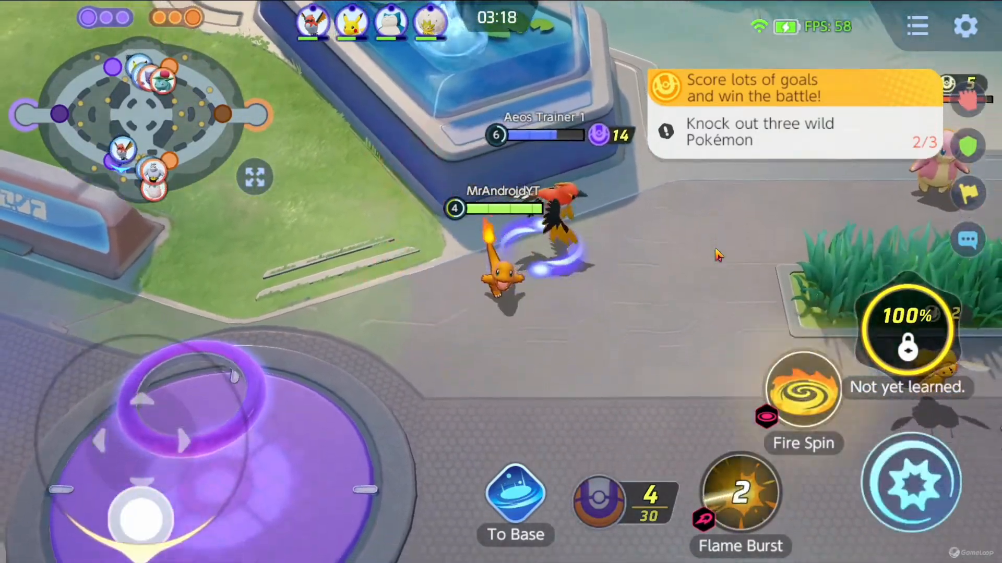
left_click(739, 495)
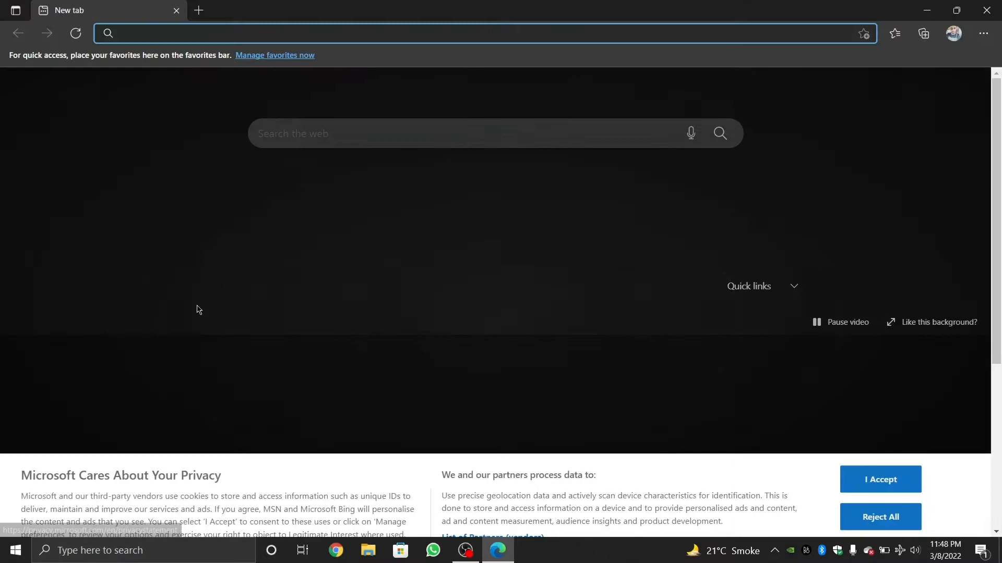
Step: Go to pokemon-pc.com in the Edge address bar
left_click(880, 479)
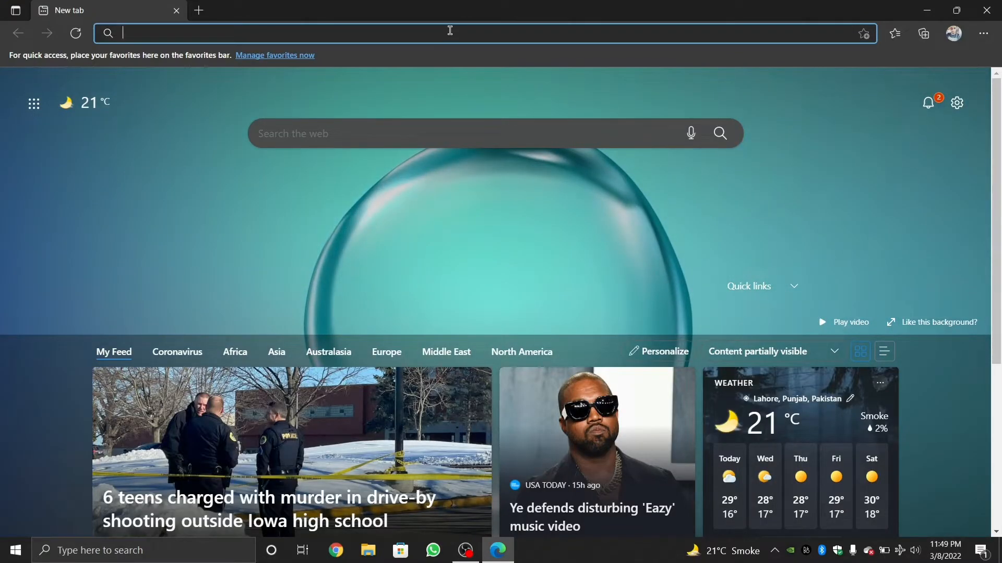
type("pokemon-p")
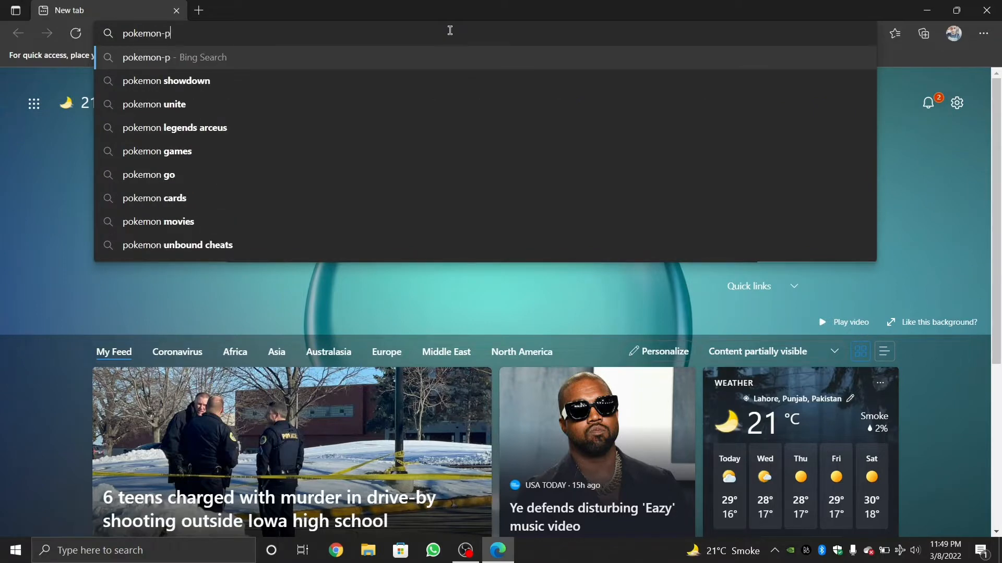
key("Return")
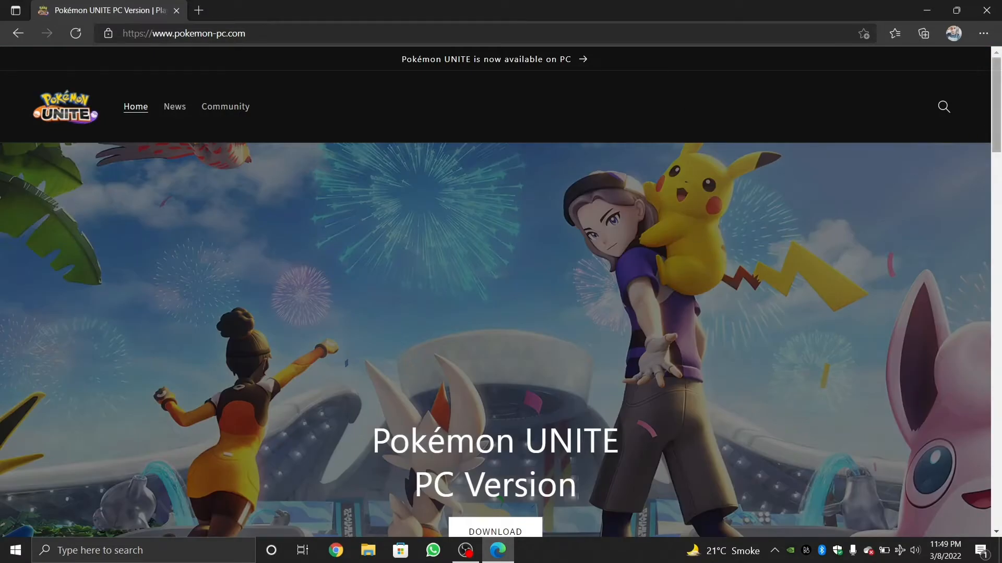
scroll("down", 3)
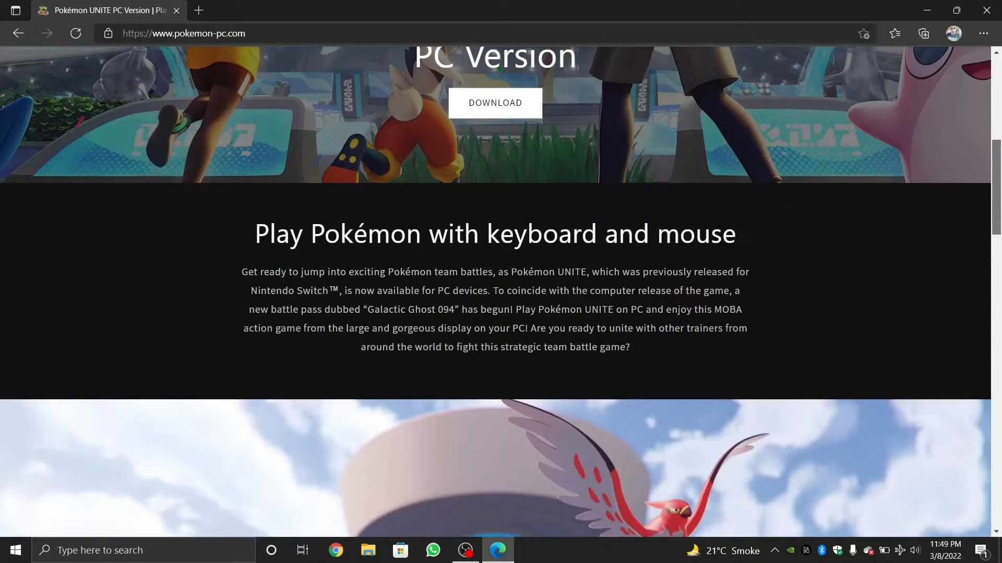
scroll("down", 3)
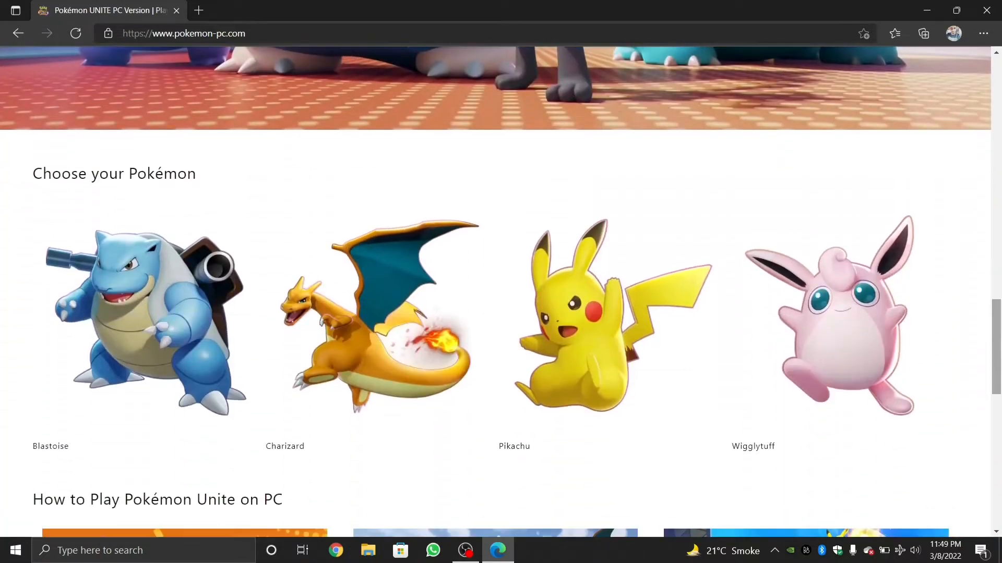
scroll("up", 3)
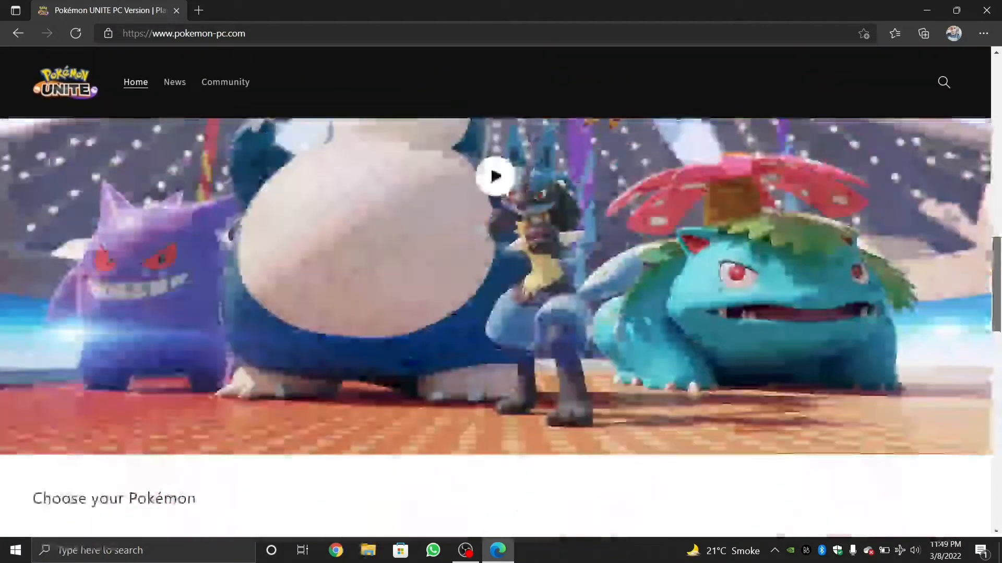
scroll("up", 3)
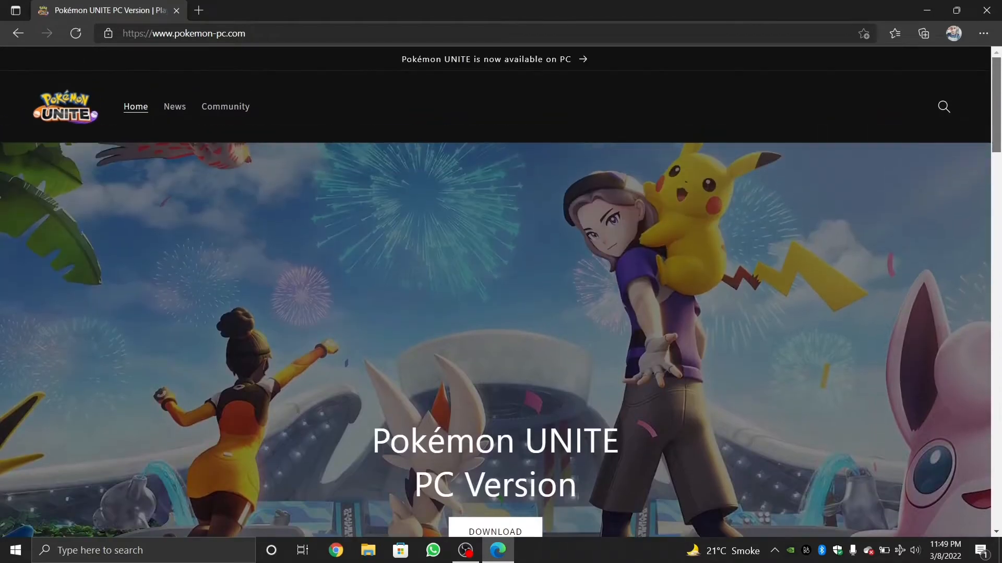
scroll("down", 3)
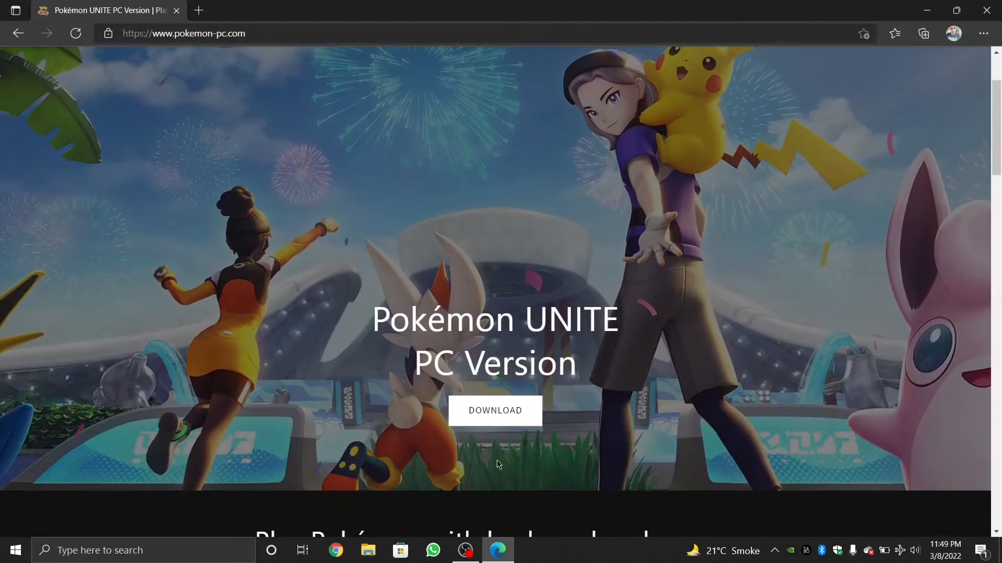
Step: Download the Pokémon UNITE PC installer and open it from the Downloads flyout
left_click(494, 411)
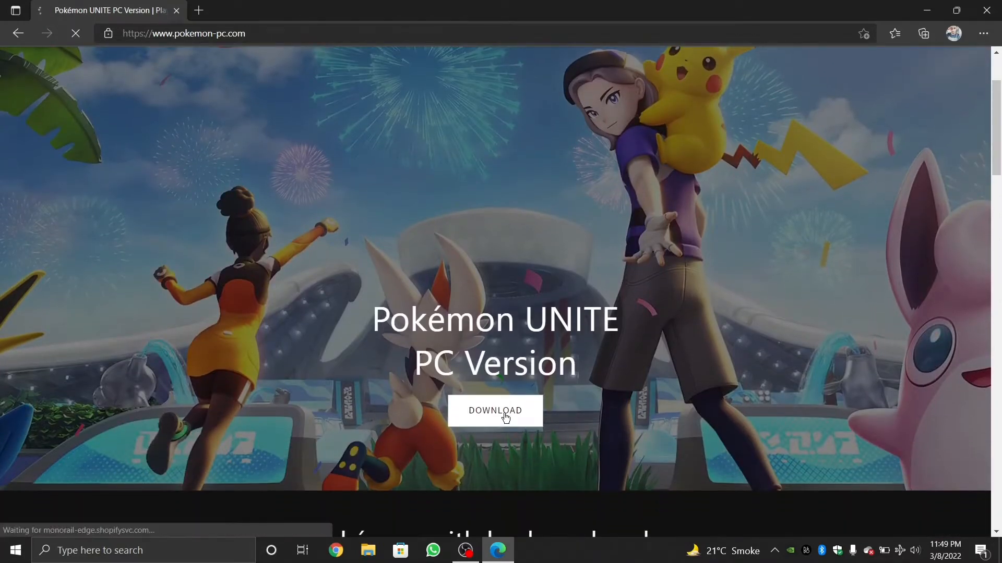
left_click(494, 410)
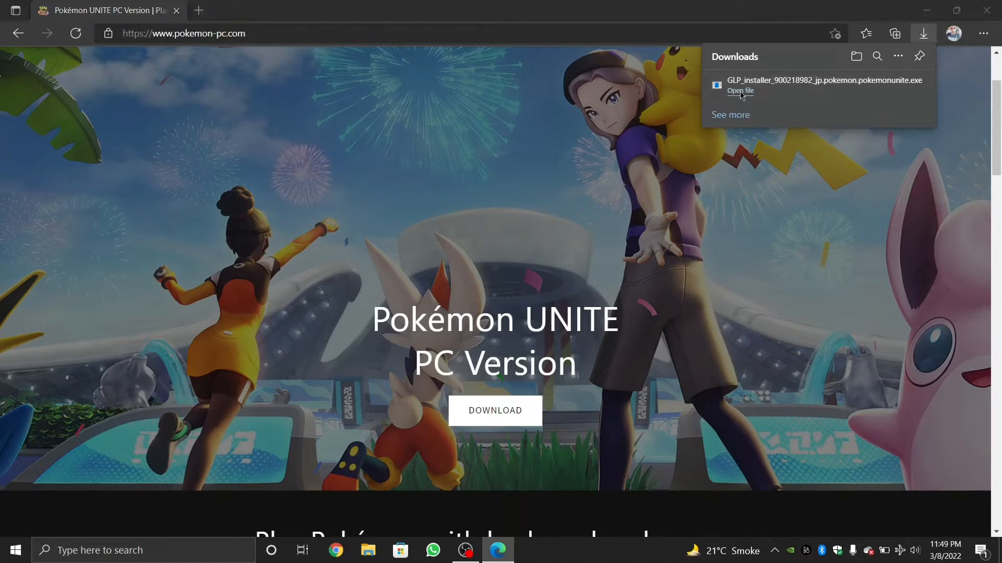
mouse_move(440, 374)
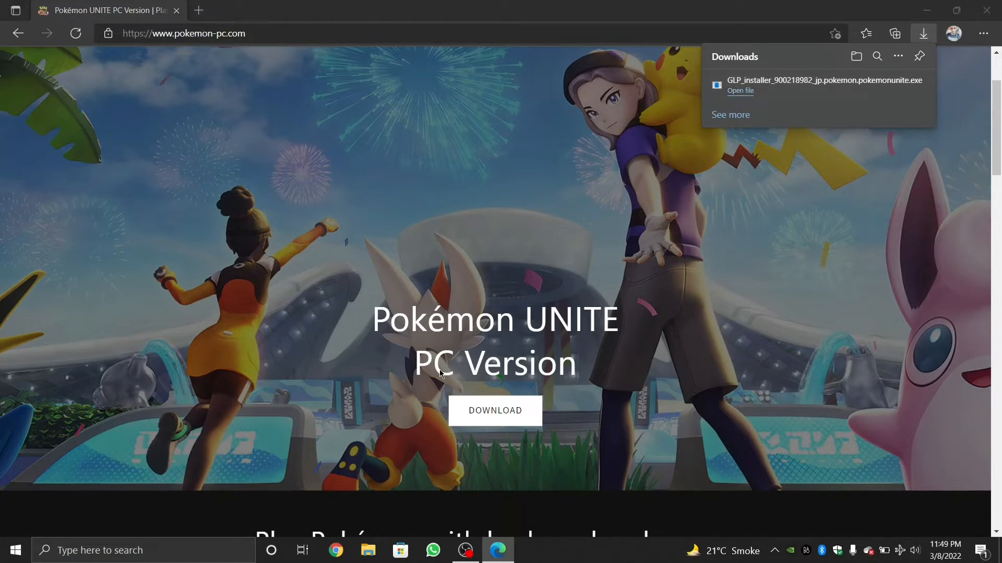
left_click(739, 91)
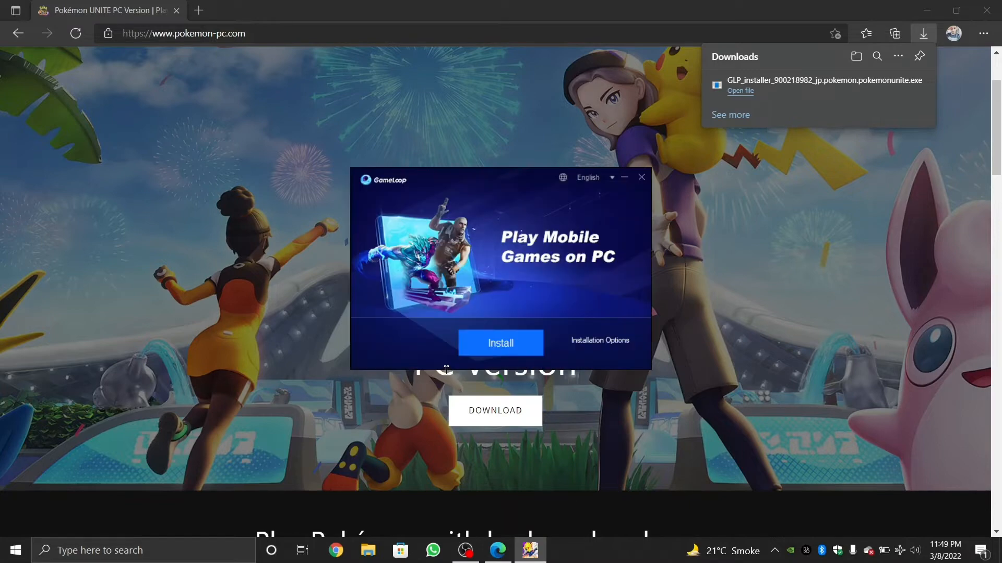
Step: Run the GameLoop installer's Install and wait for the Pokémon UNITE page
left_click(501, 343)
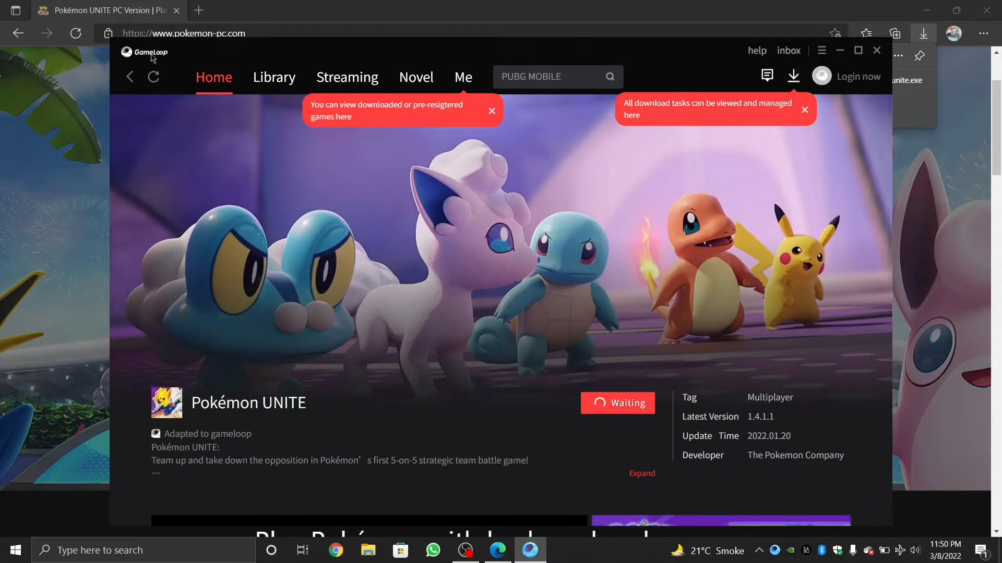
Step: Dismiss tips, check download tasks, close Notifications and choose English in Pokémon UNITE
left_click(617, 404)
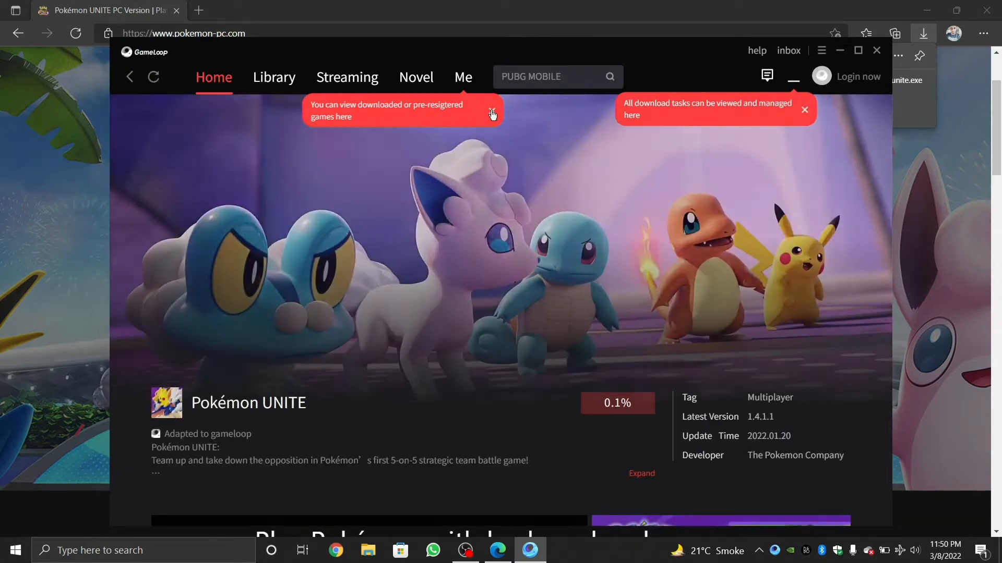
left_click(492, 114)
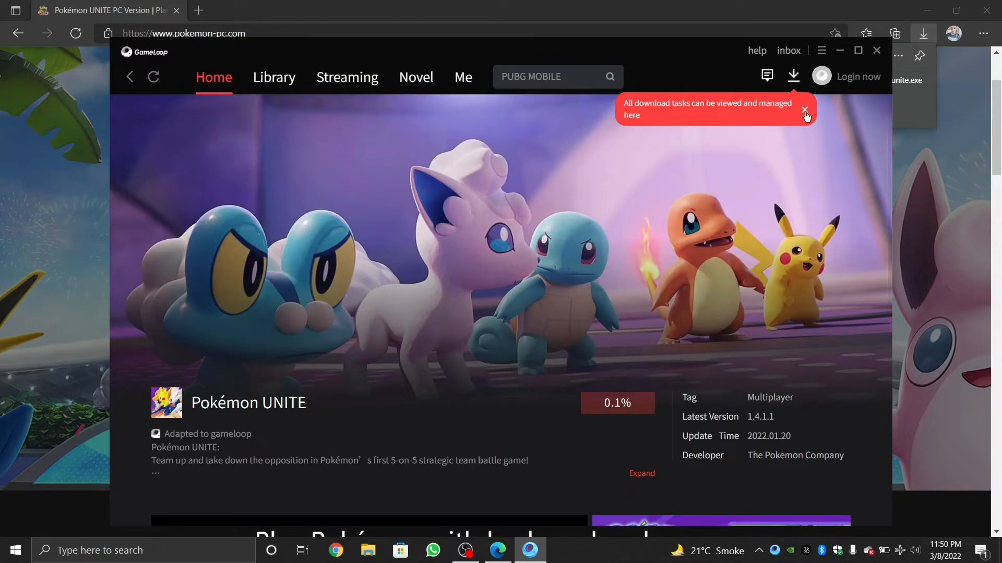
mouse_move(644, 363)
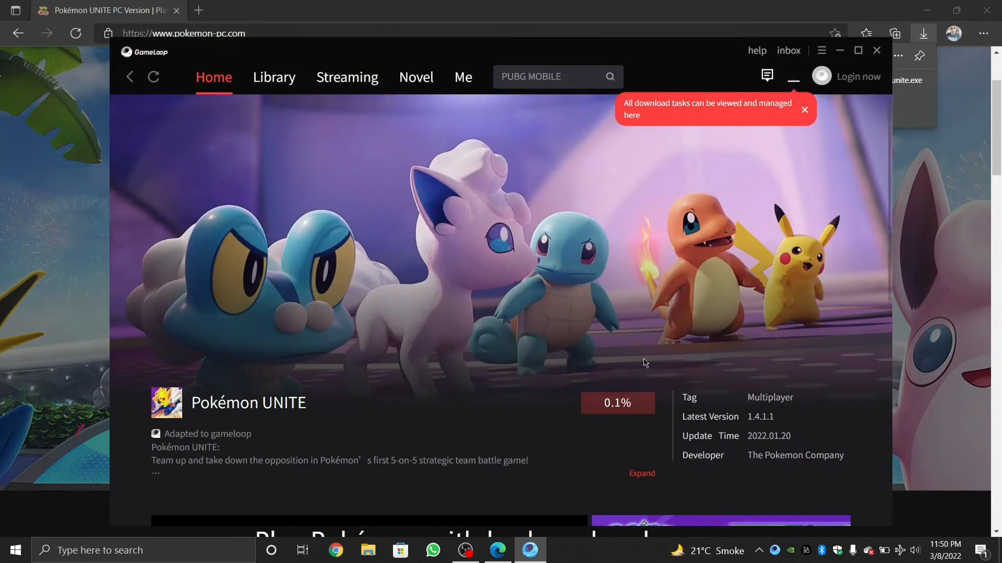
mouse_move(617, 413)
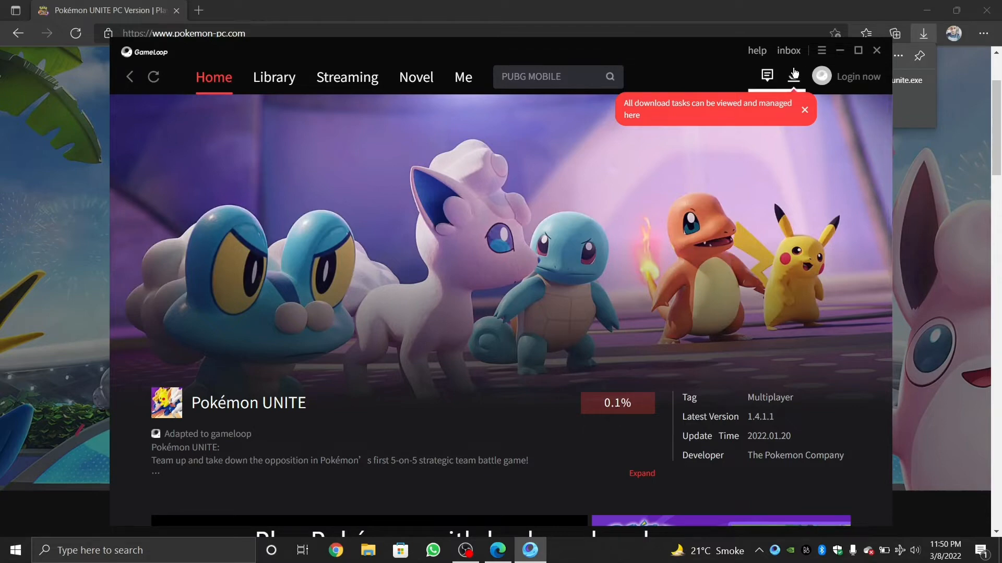
left_click(793, 75)
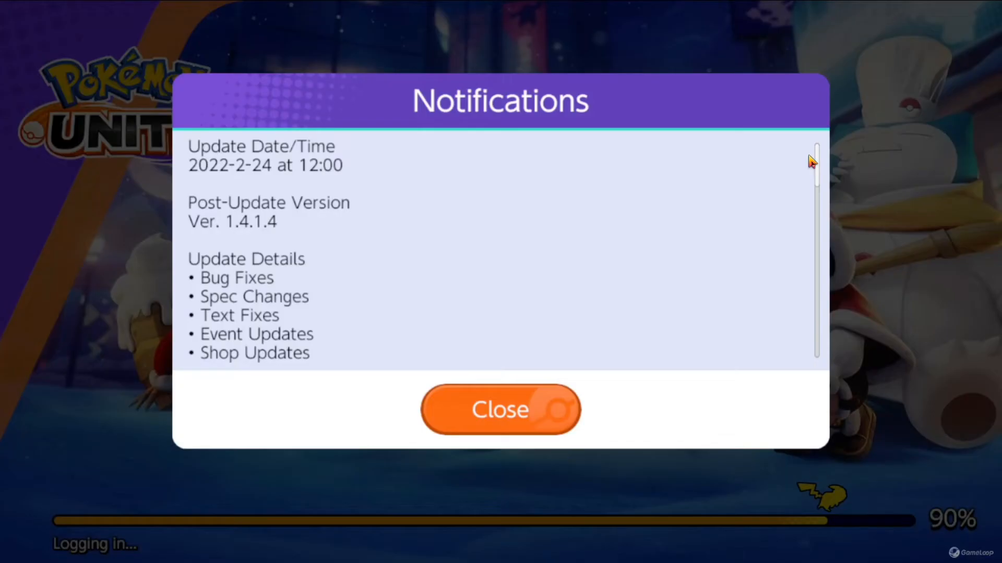
left_click(500, 409)
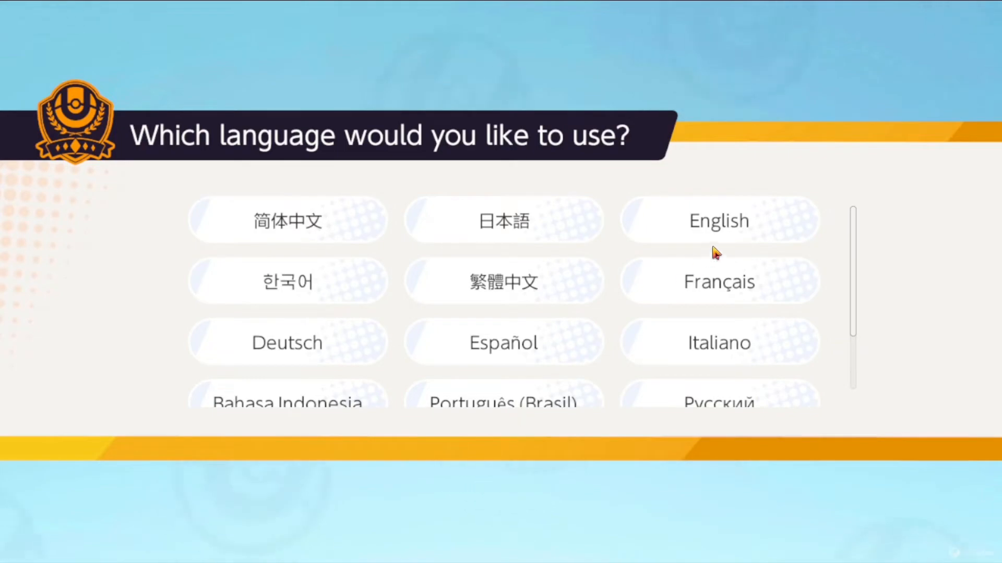
left_click(718, 220)
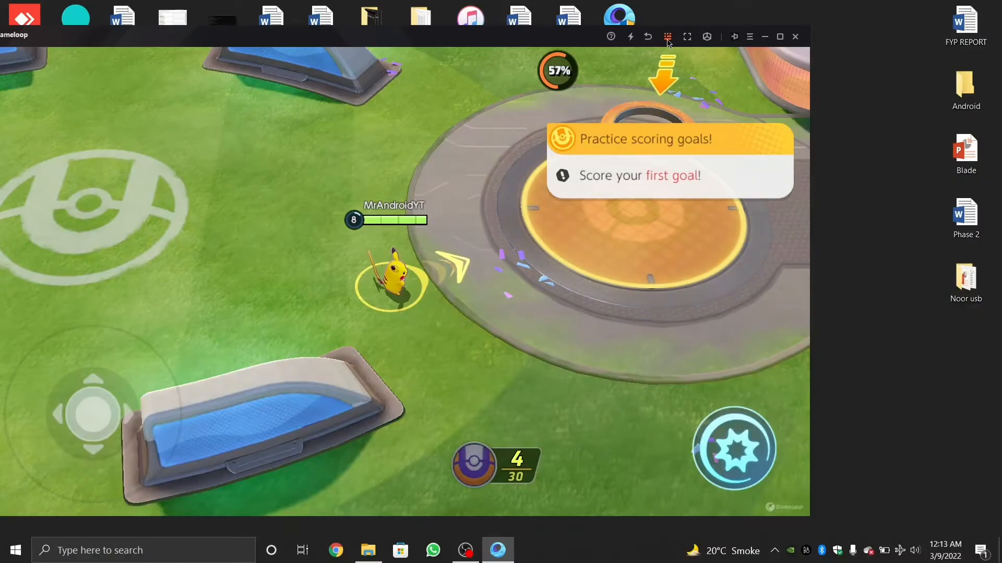
Step: Open the GameLoop keyboard mapping panel showing the WASD movement control
left_click(667, 36)
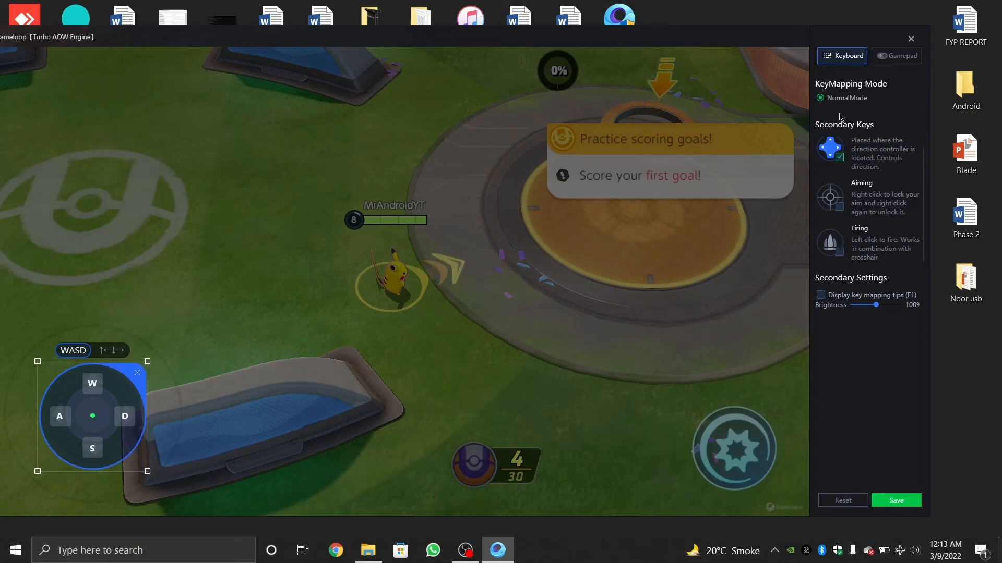
mouse_move(754, 418)
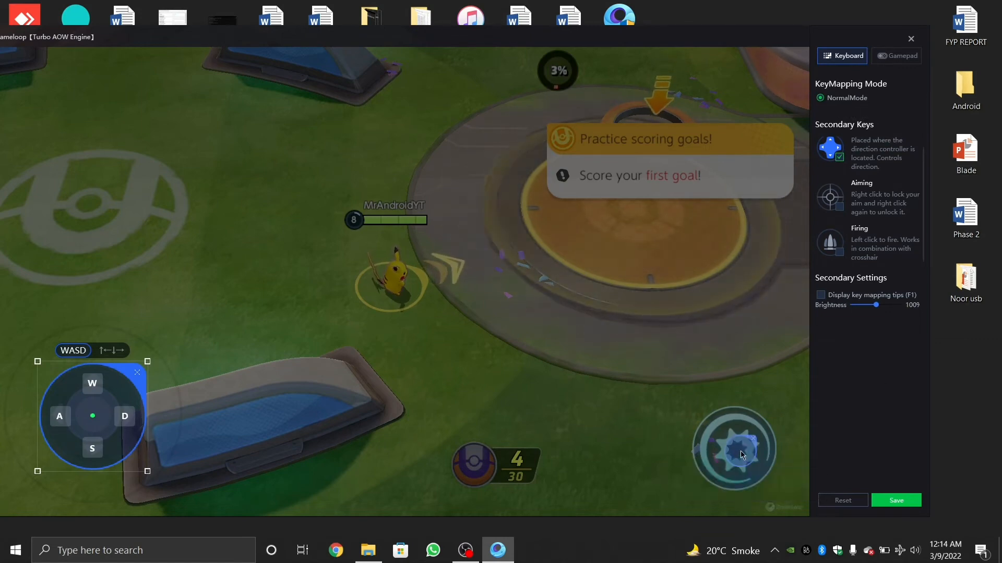
mouse_move(738, 451)
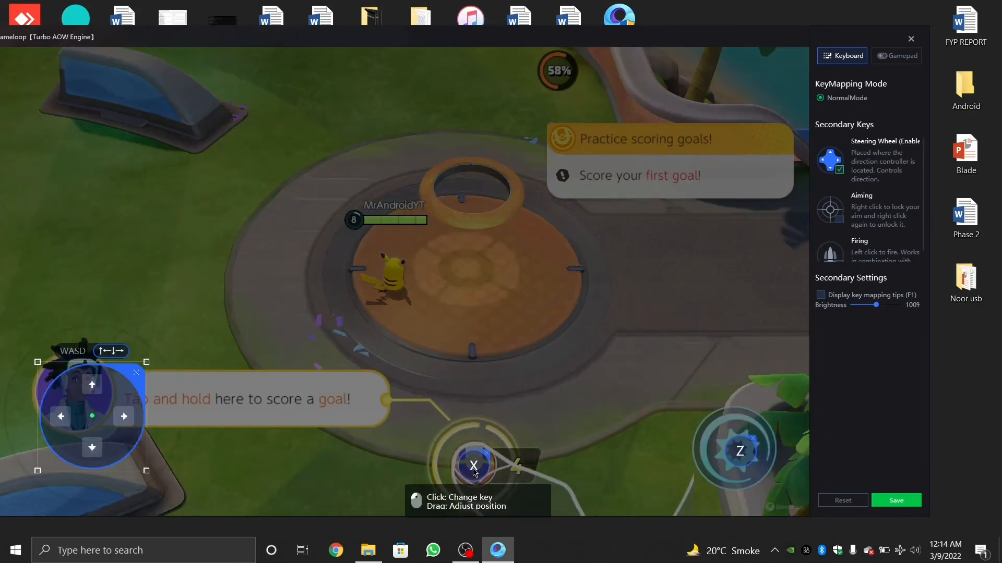
Step: Save the key mapping with Z for basic attack and X for scoring
left_click(911, 38)
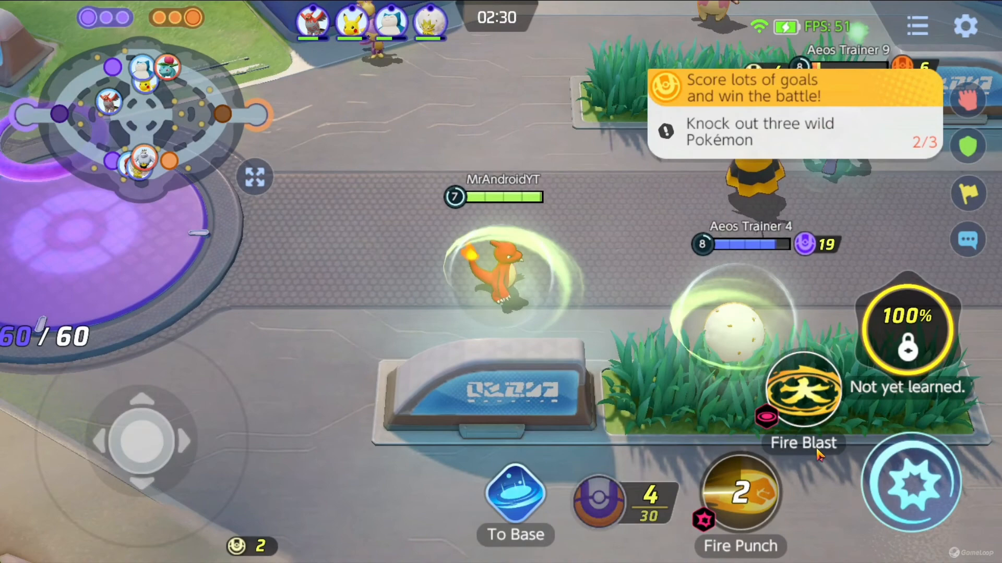
Step: Aim Charmander's Fire Blast at the opposing trainer
left_click(740, 495)
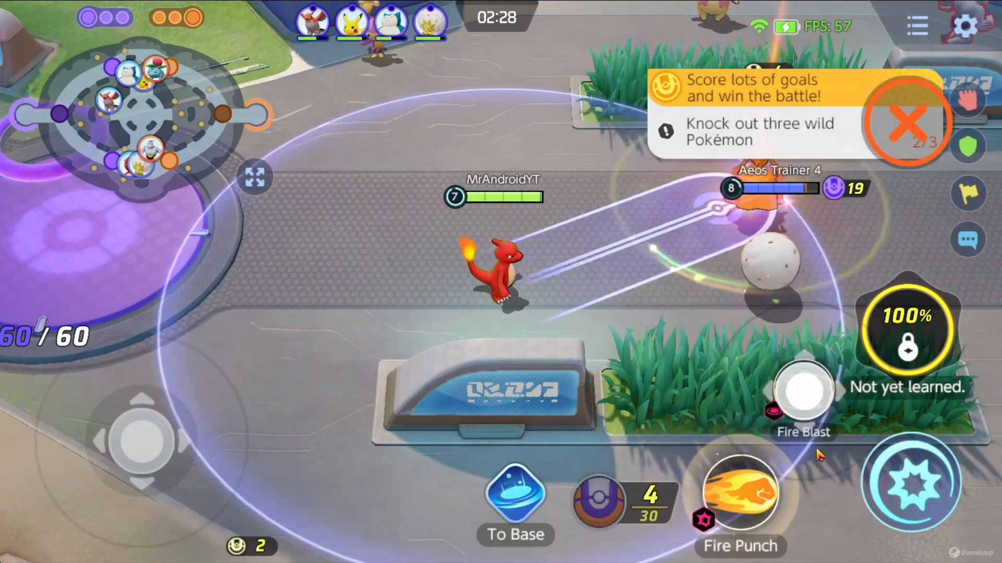